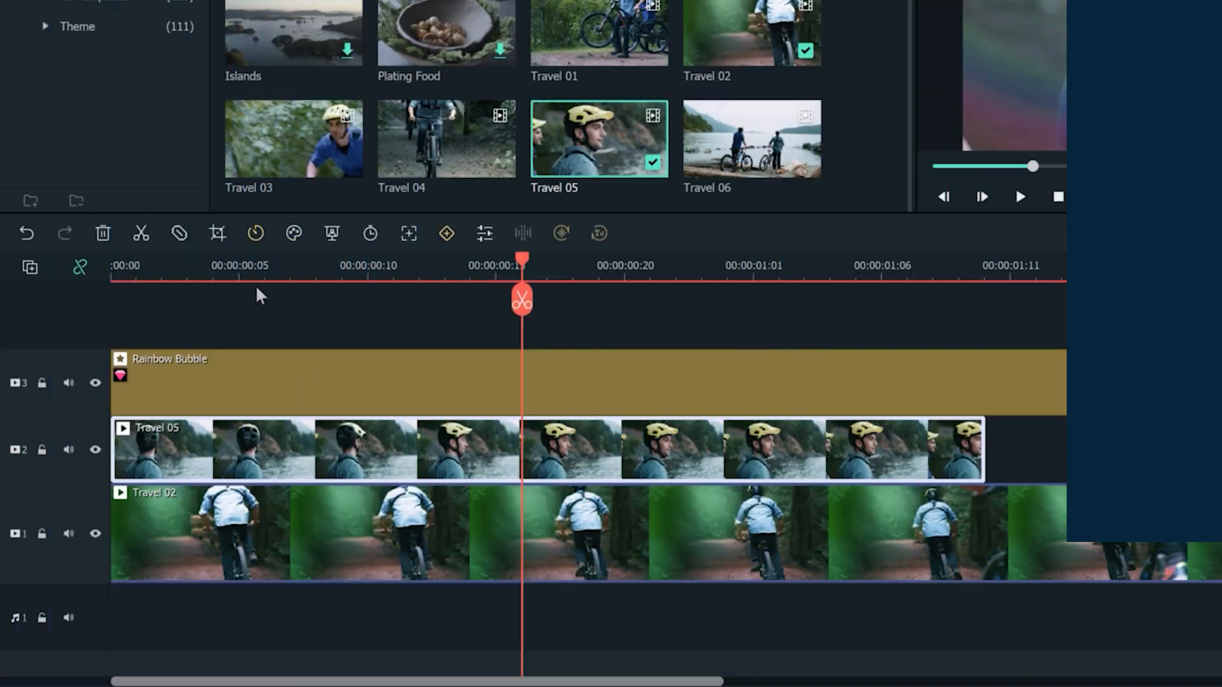
Split the Travel 05 and Travel 02 clips at the playhead with Quick Split
left_click(141, 232)
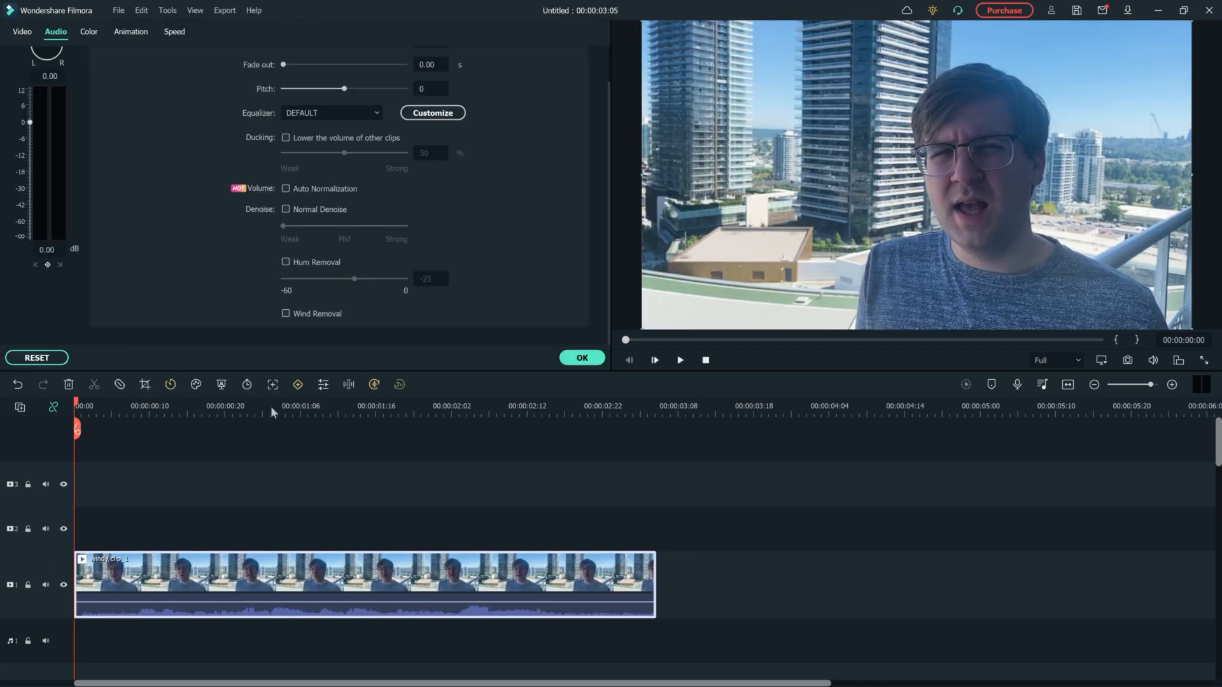
Tick Wind Removal in the talking clip's Audio settings
left_click(285, 313)
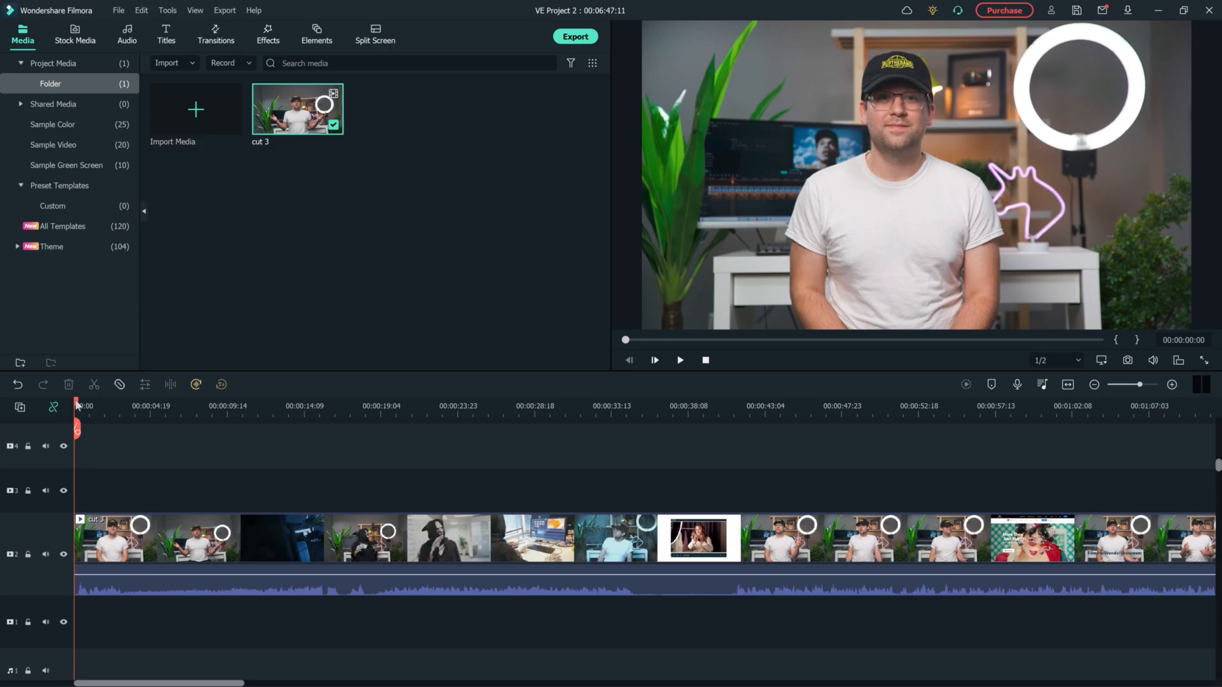
Mark the in point on the long cut 3 timeline ruler to start the export range
left_click(742, 405)
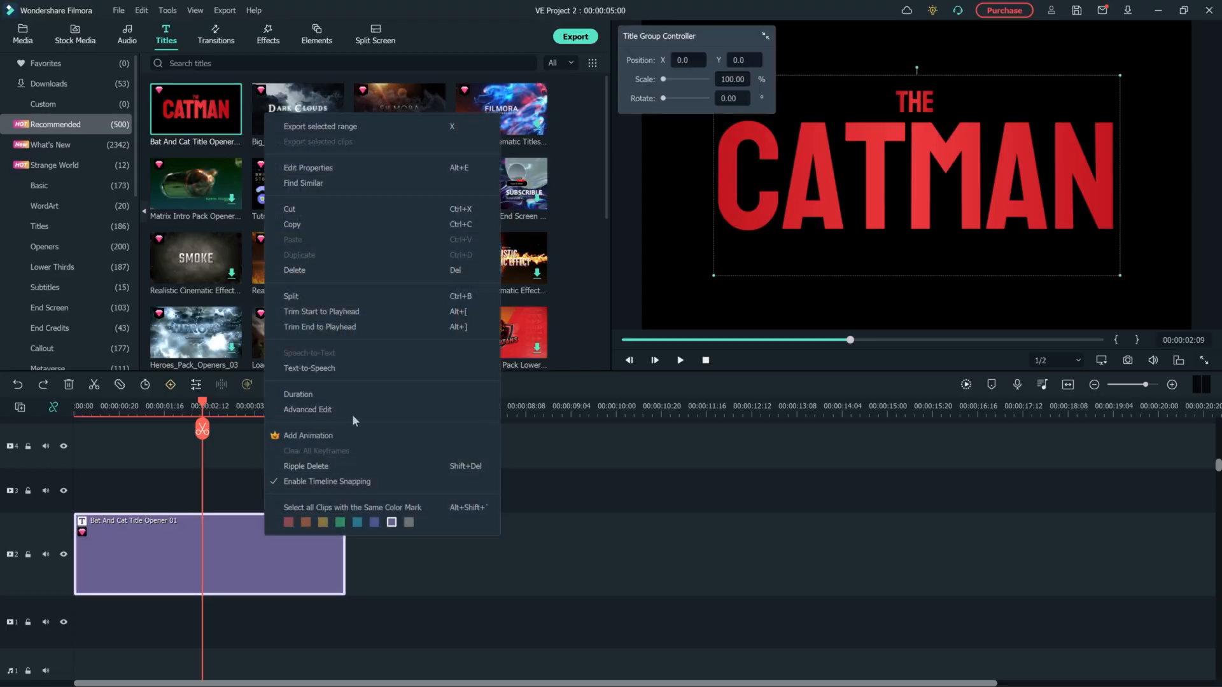
Give the CATMAN title a second pink outline and a shadow at distance 20, then confirm
left_click(307, 409)
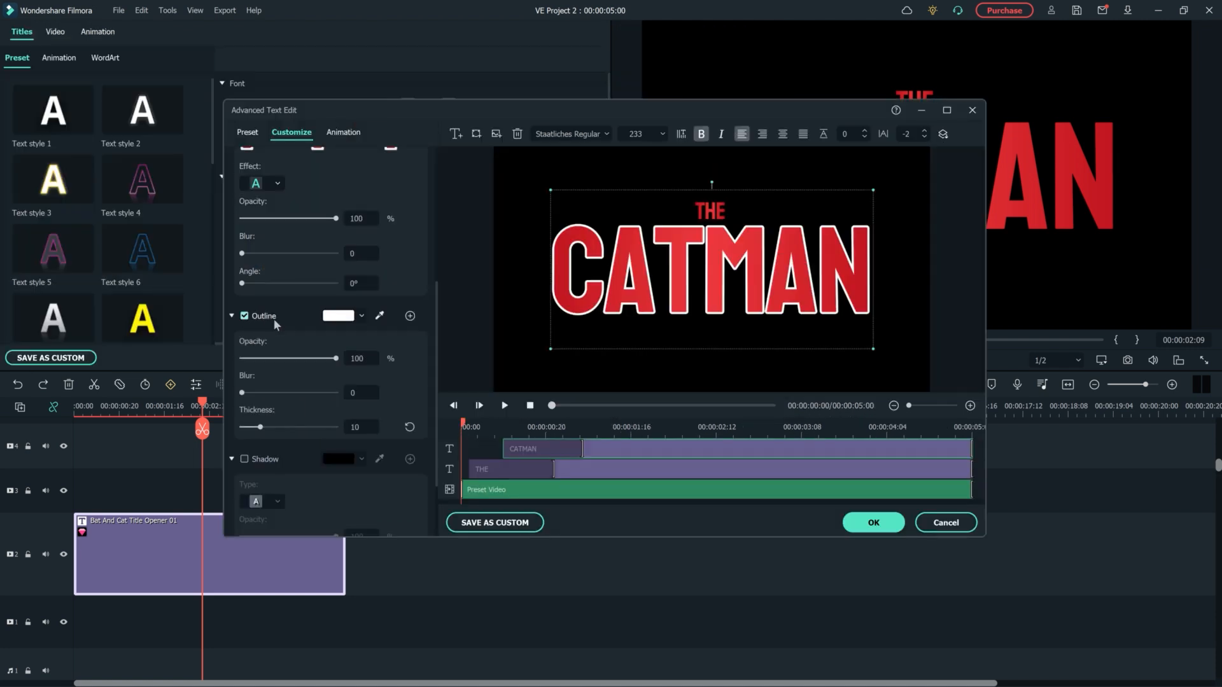
left_click(410, 315)
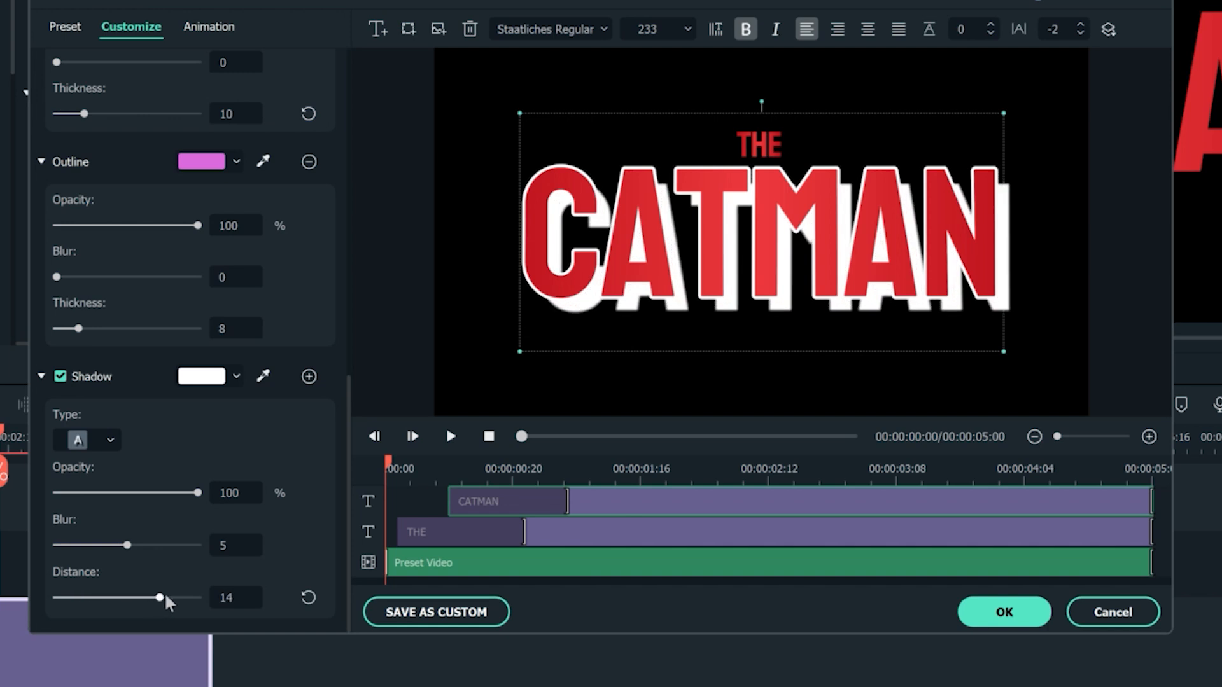
left_click_drag(163, 598, 413, 471)
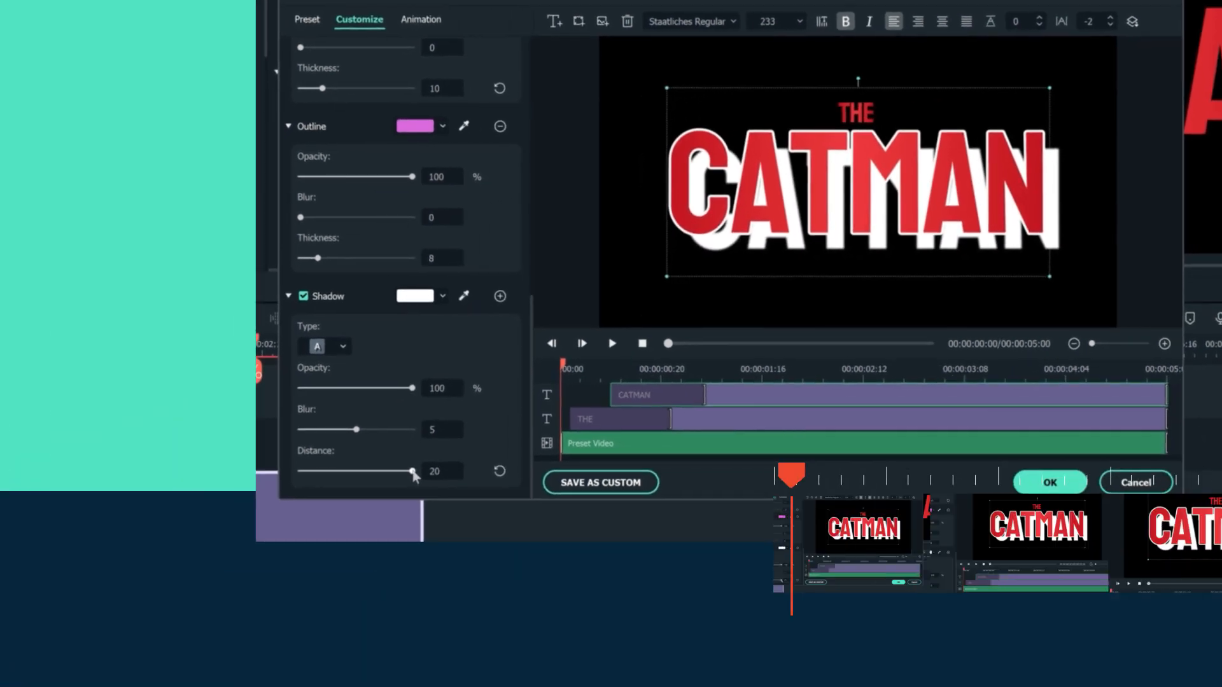
left_click(1049, 482)
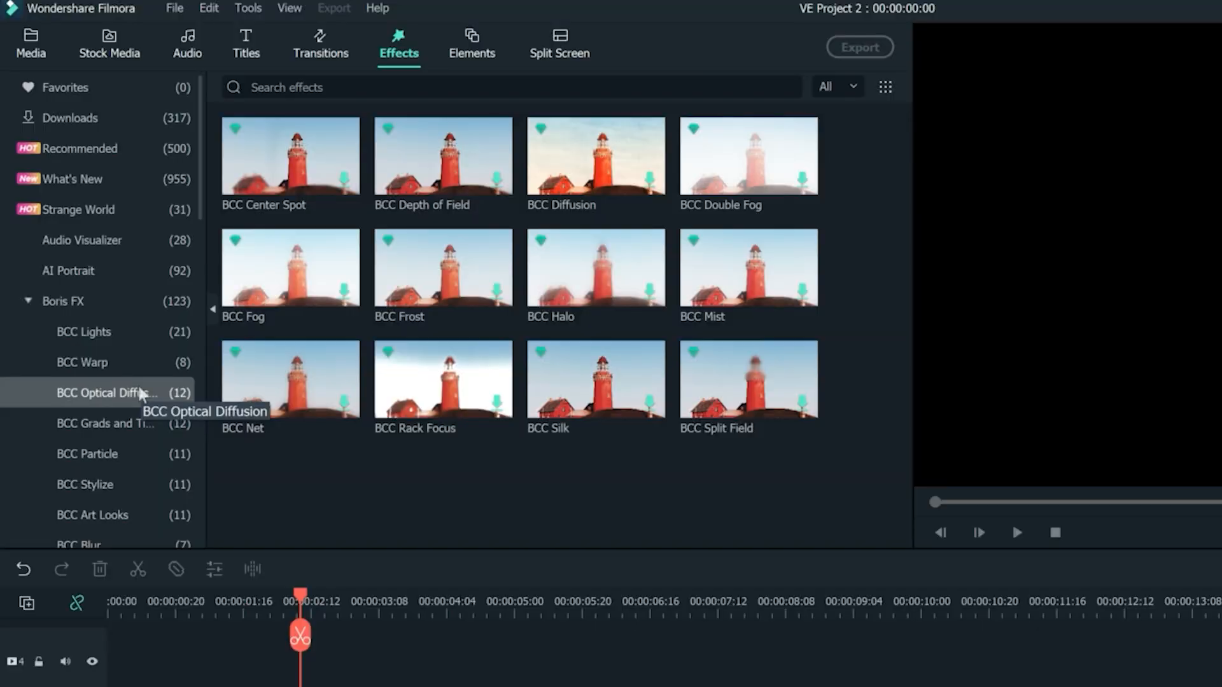
Scroll through the Boris FX BCC categories, such as BCC Optical Diffusion
scroll("down", 3)
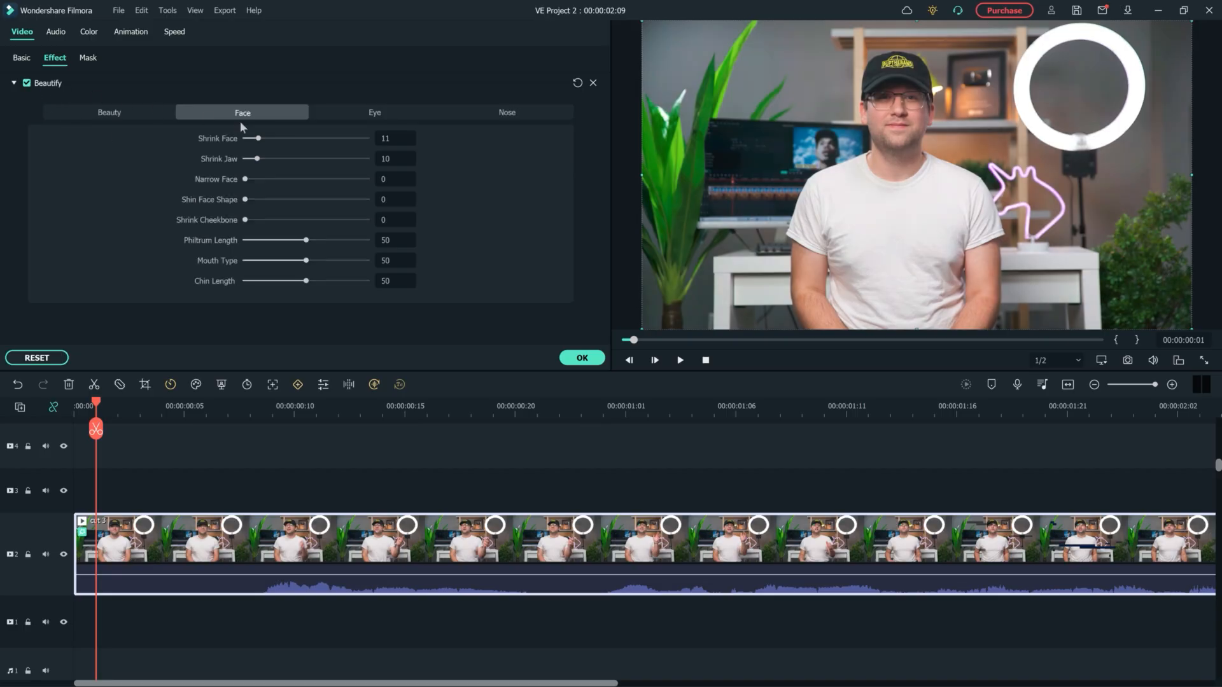
Drag the Beautify Shrink Face slider up to 100
left_click_drag(257, 138, 366, 138)
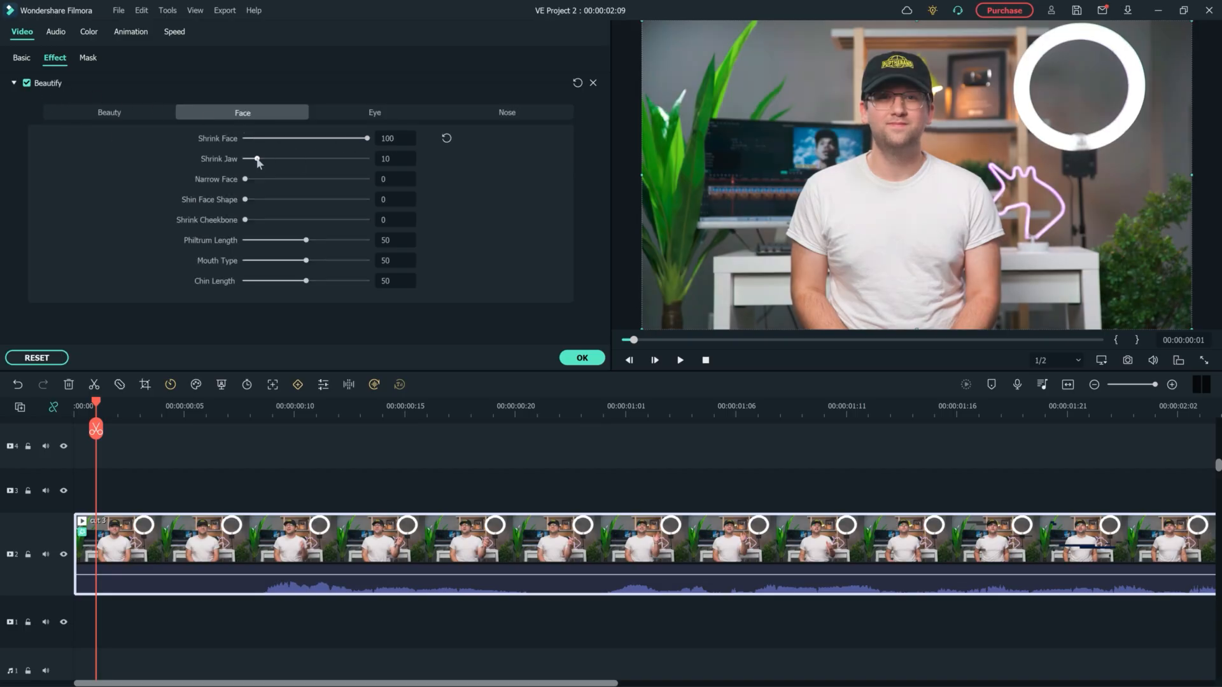